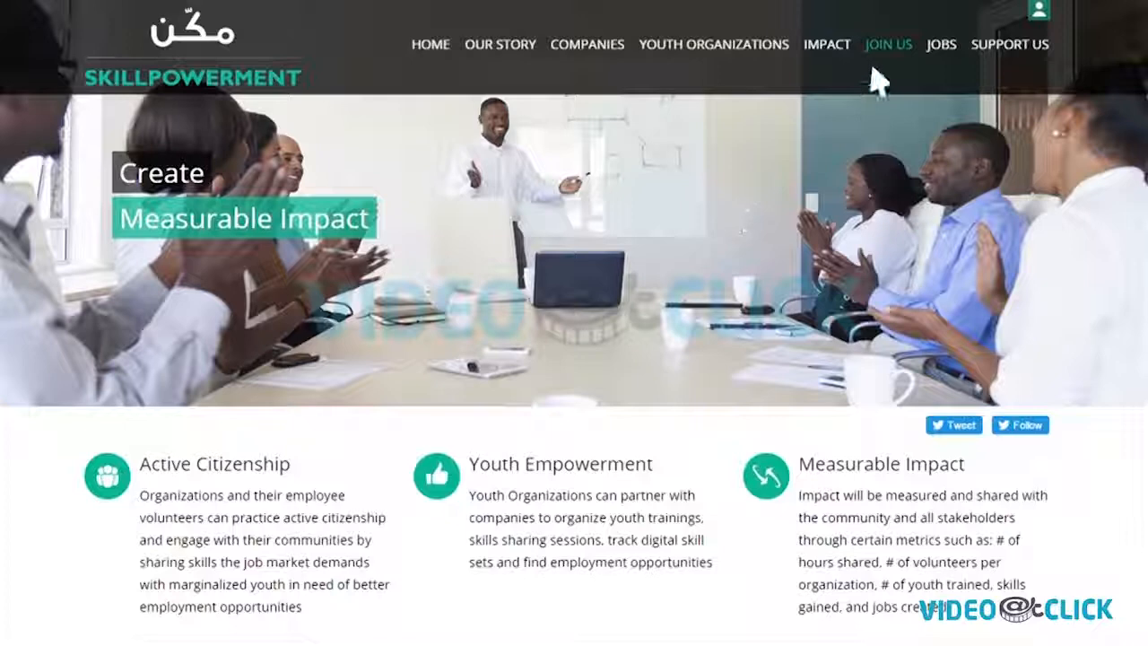
Register via Join Us as a Company (Skill Sharer), revealing the username and password fields.
click(888, 44)
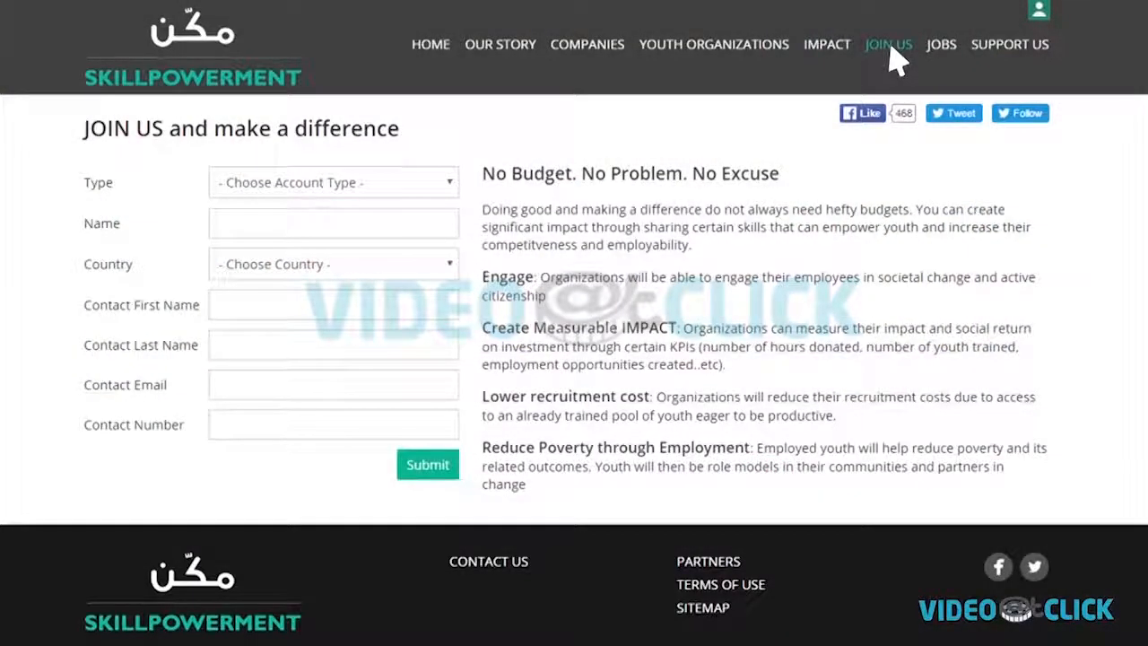
click(334, 183)
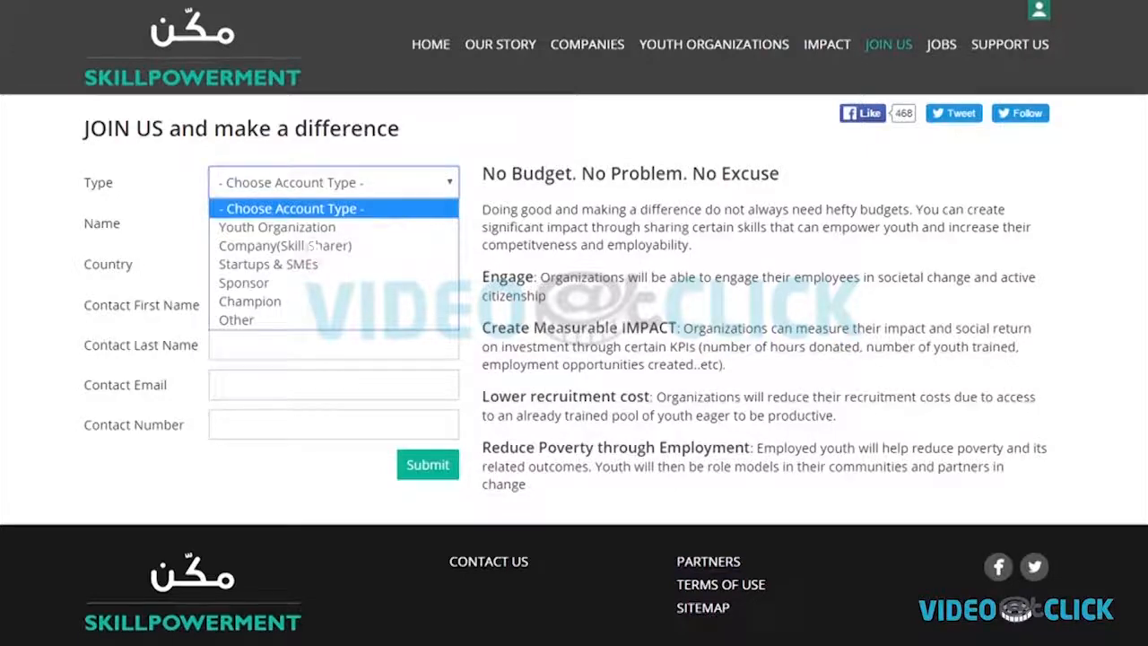
click(283, 244)
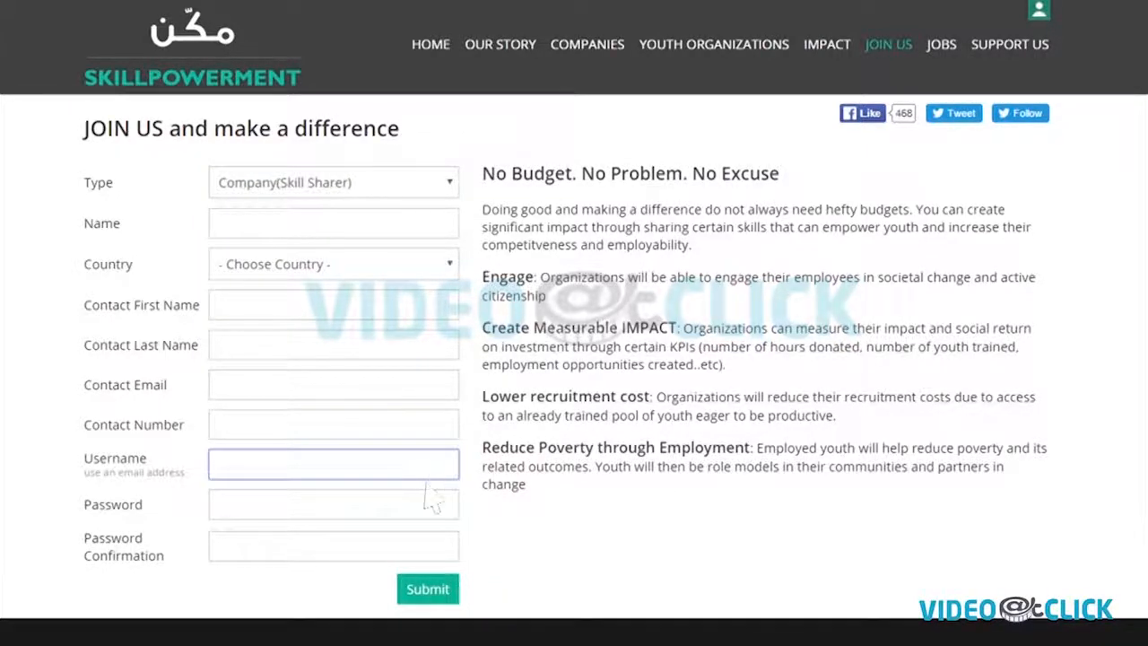
click(334, 504)
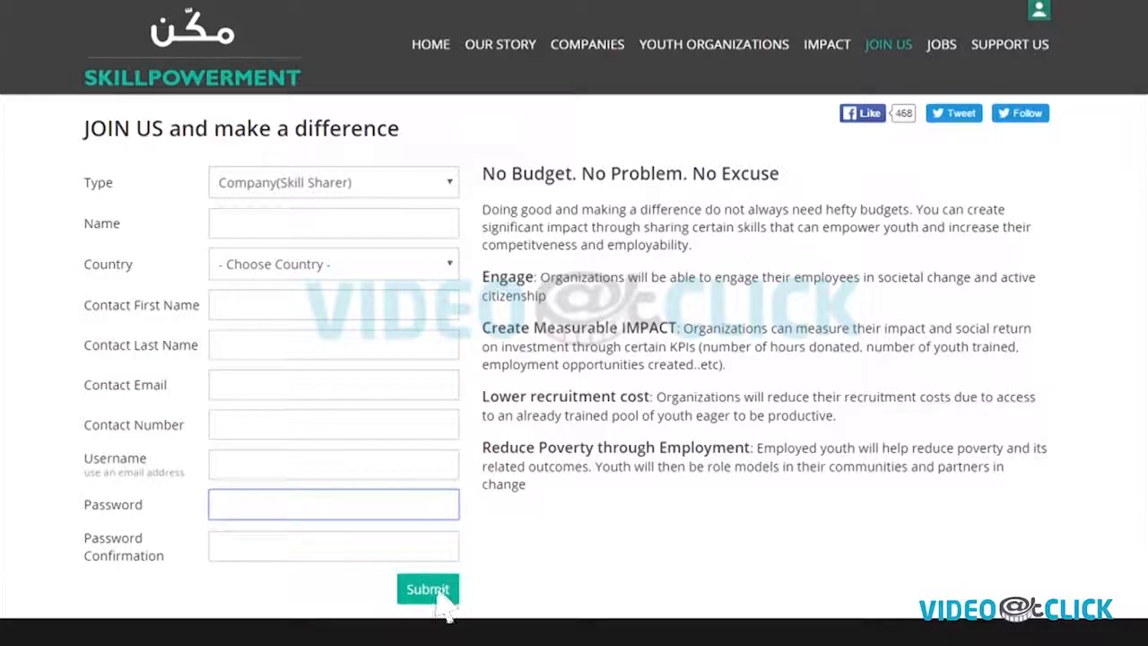
mouse_move(621, 510)
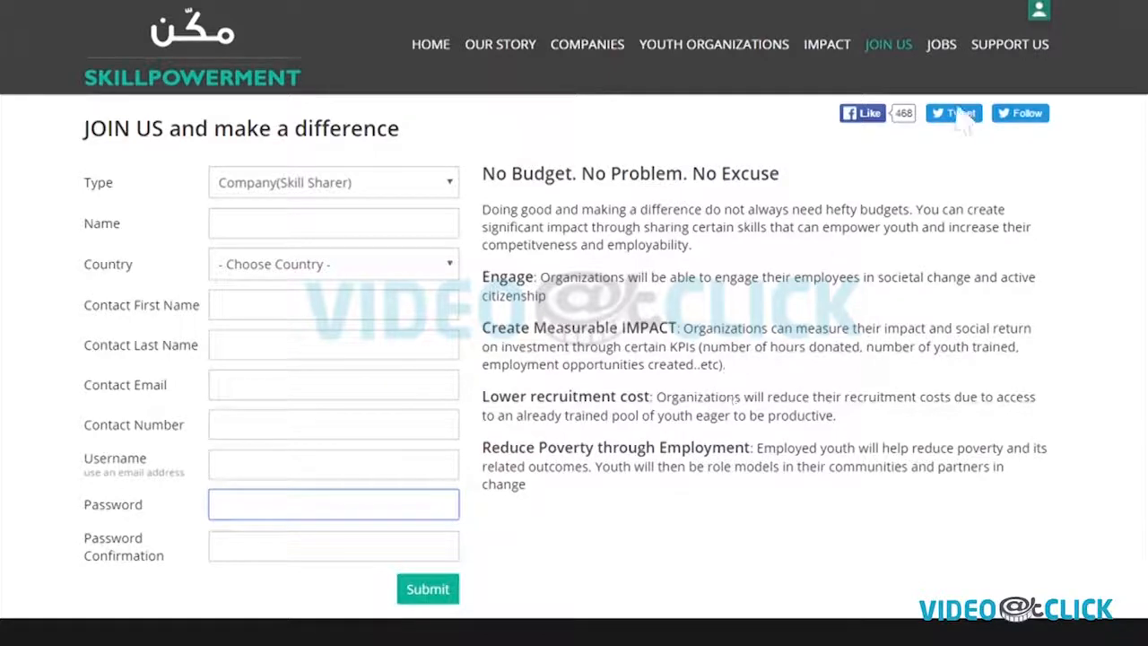
Sign in with the company username and password and land on the account dashboard.
click(1039, 11)
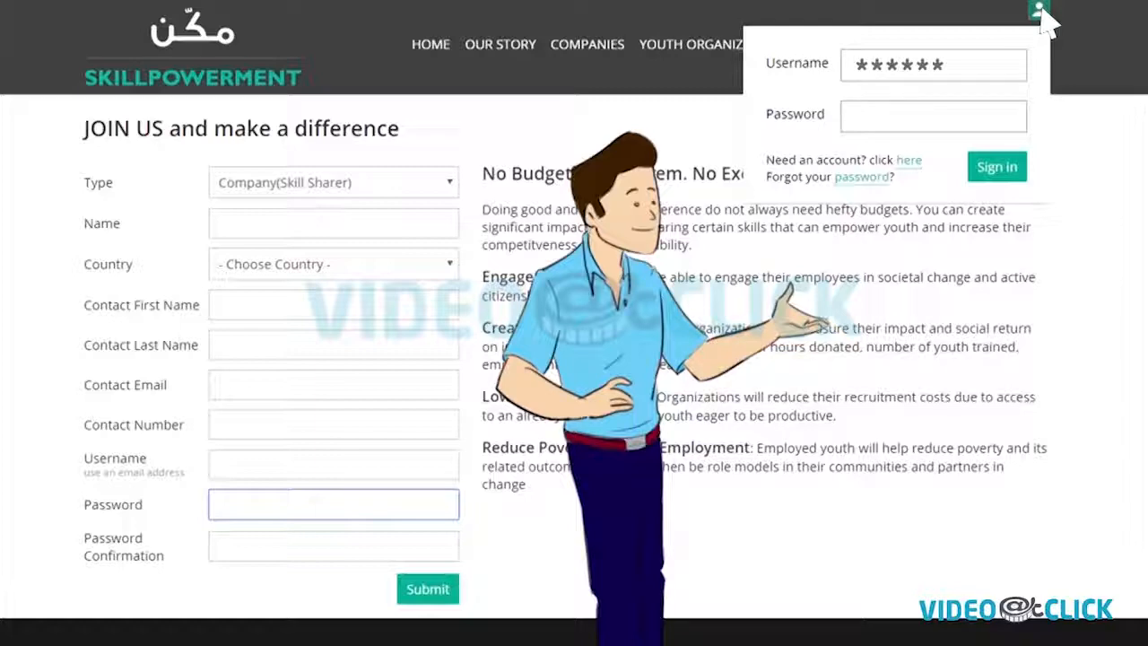
text(********)
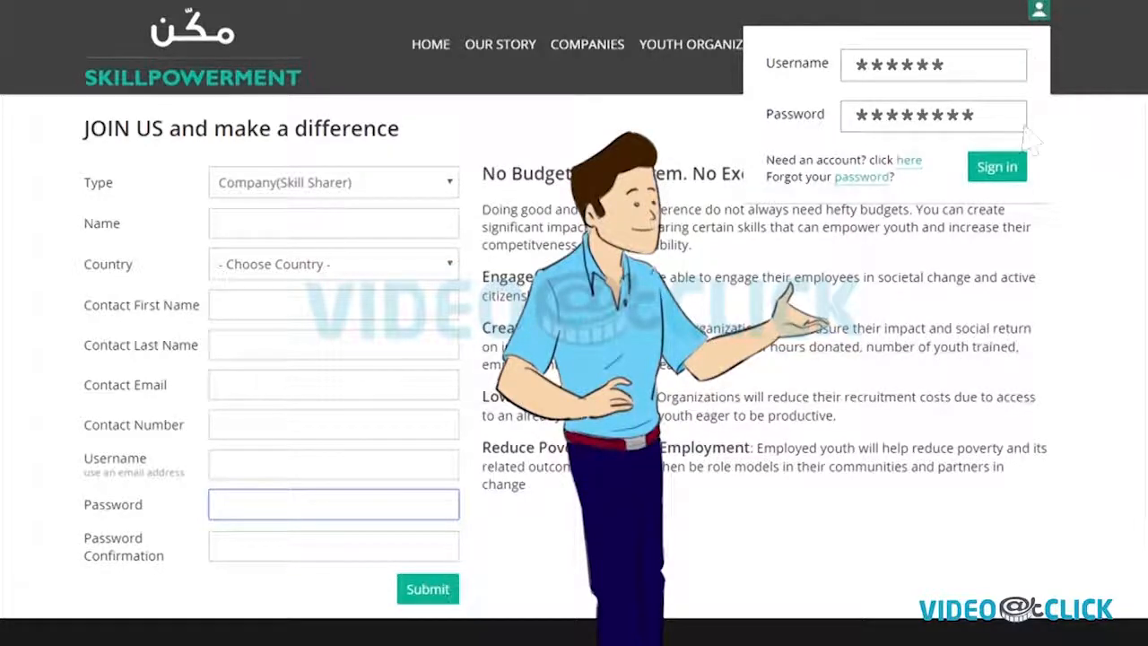
click(997, 165)
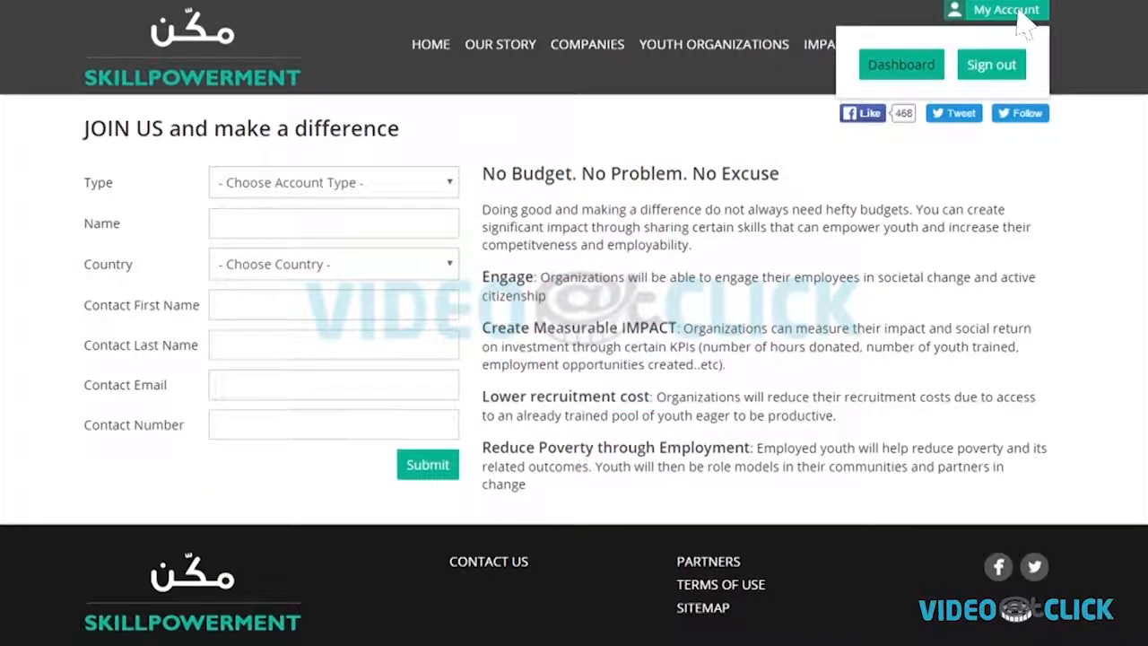
click(900, 64)
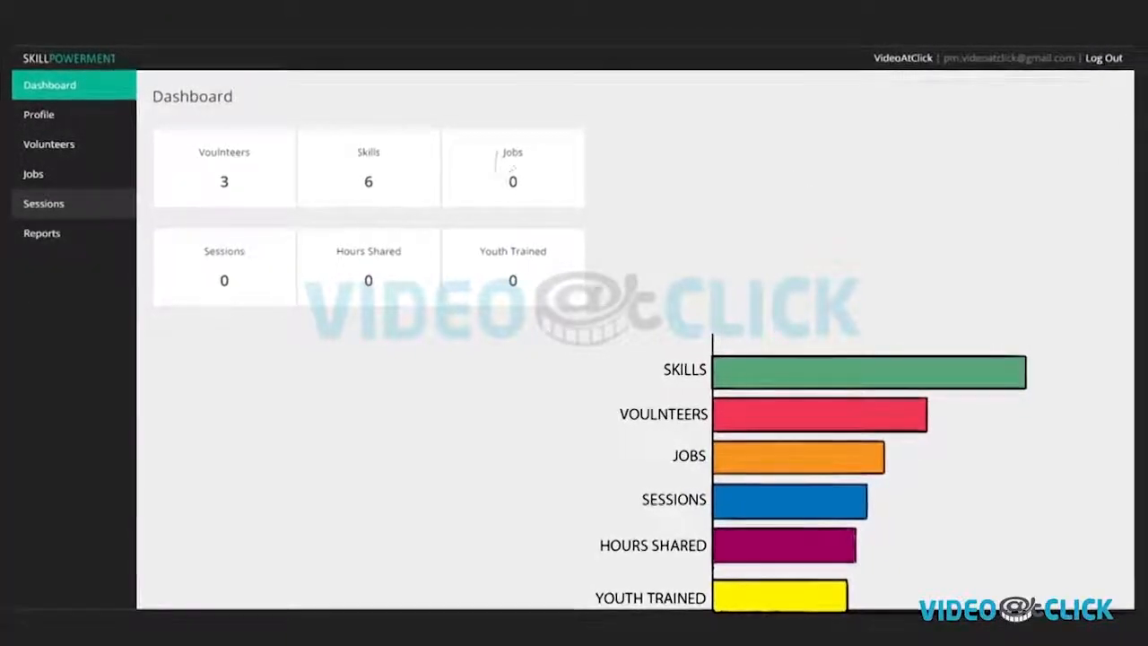
Review the company's Edit Profile with a new password, then view the Volunteers list.
click(40, 115)
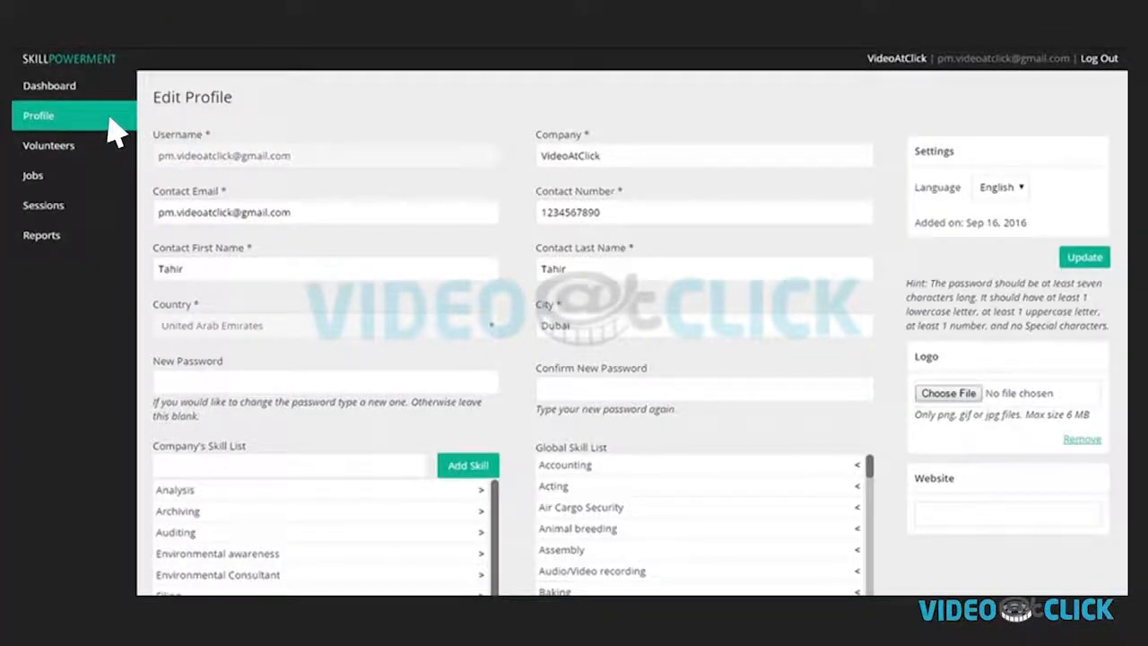
mouse_move(394, 93)
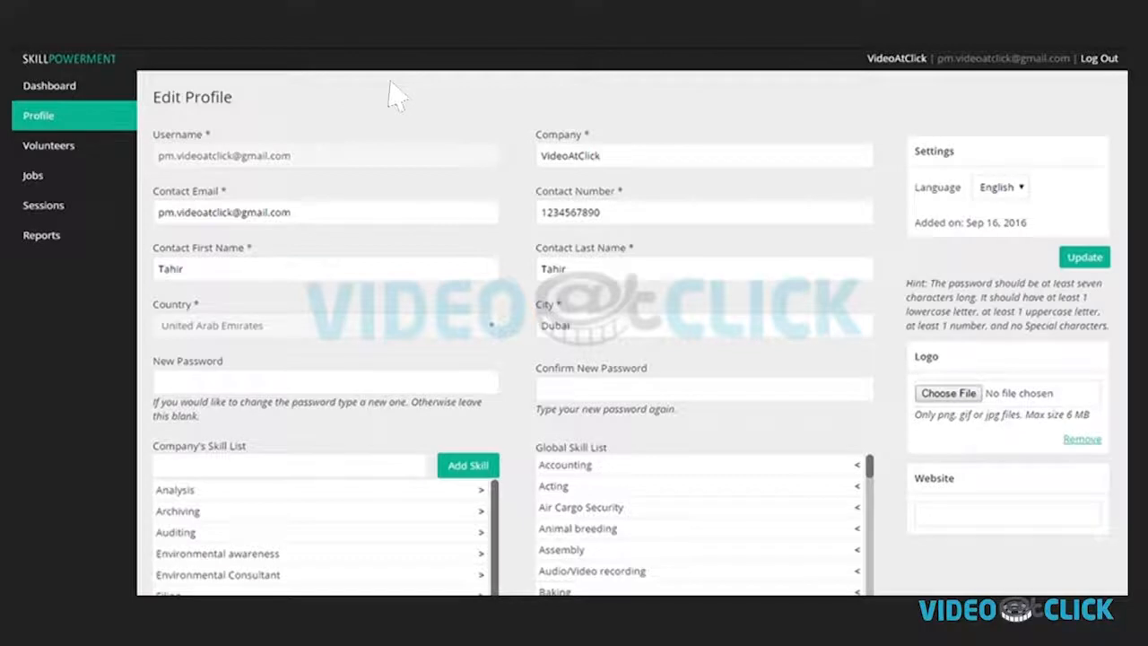
mouse_move(565, 188)
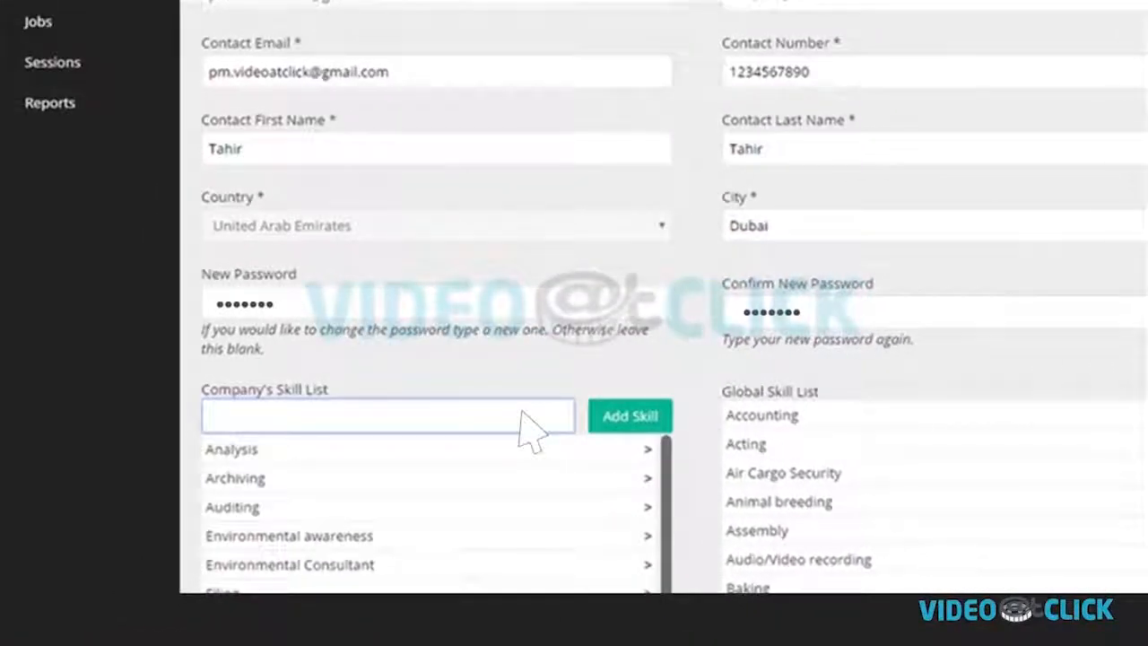
mouse_move(547, 573)
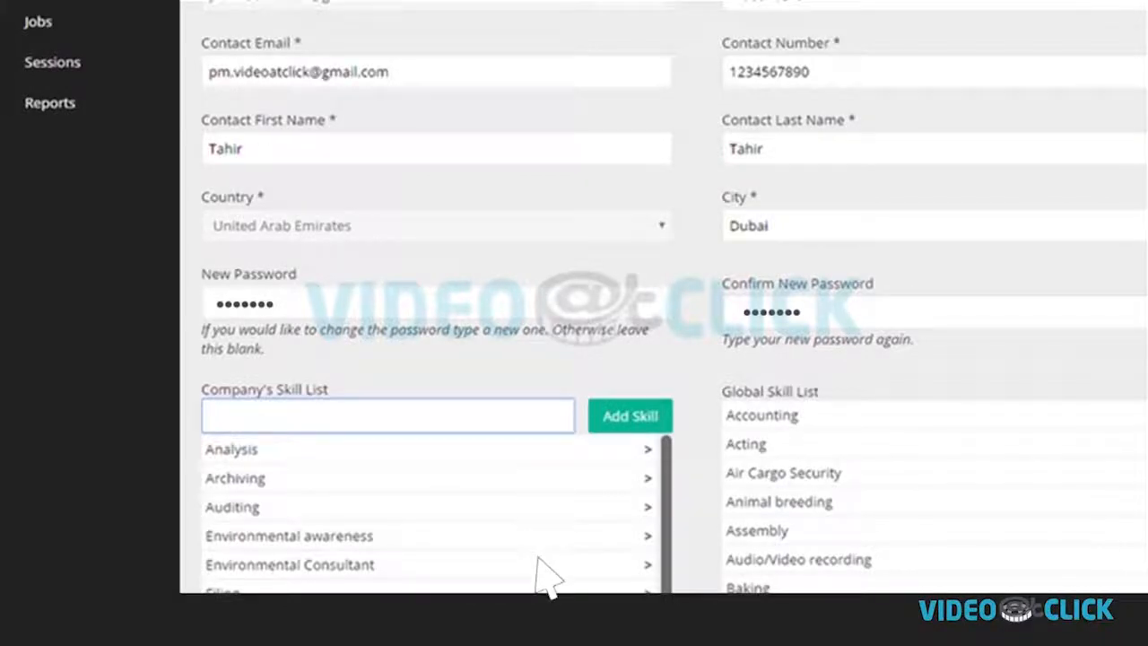
mouse_move(535, 430)
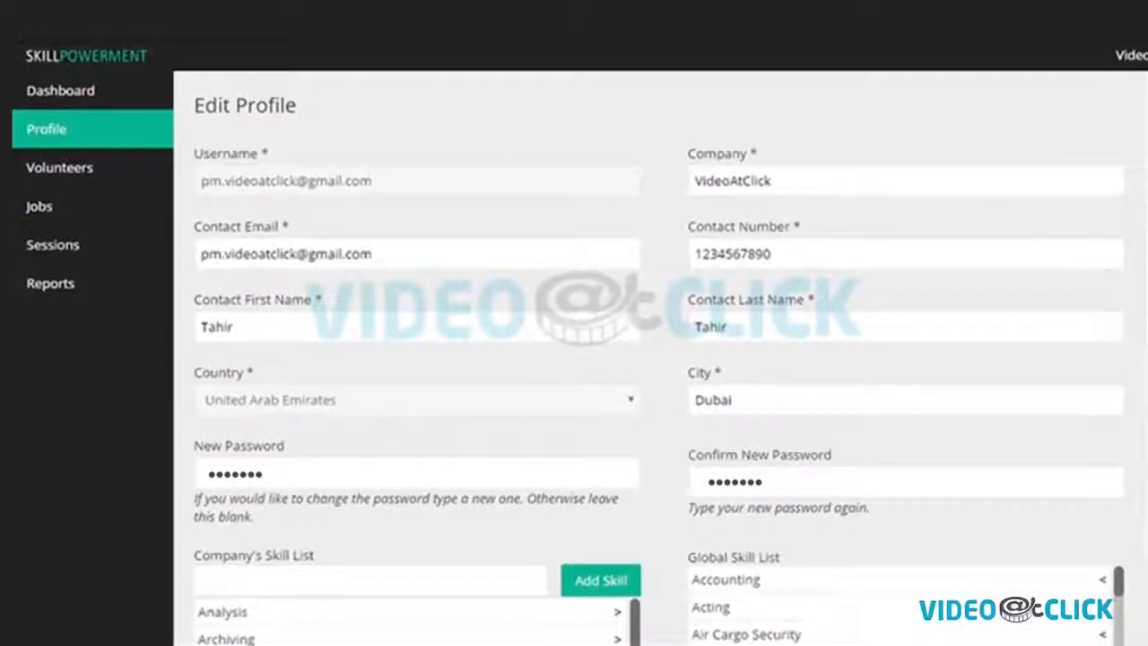
click(60, 168)
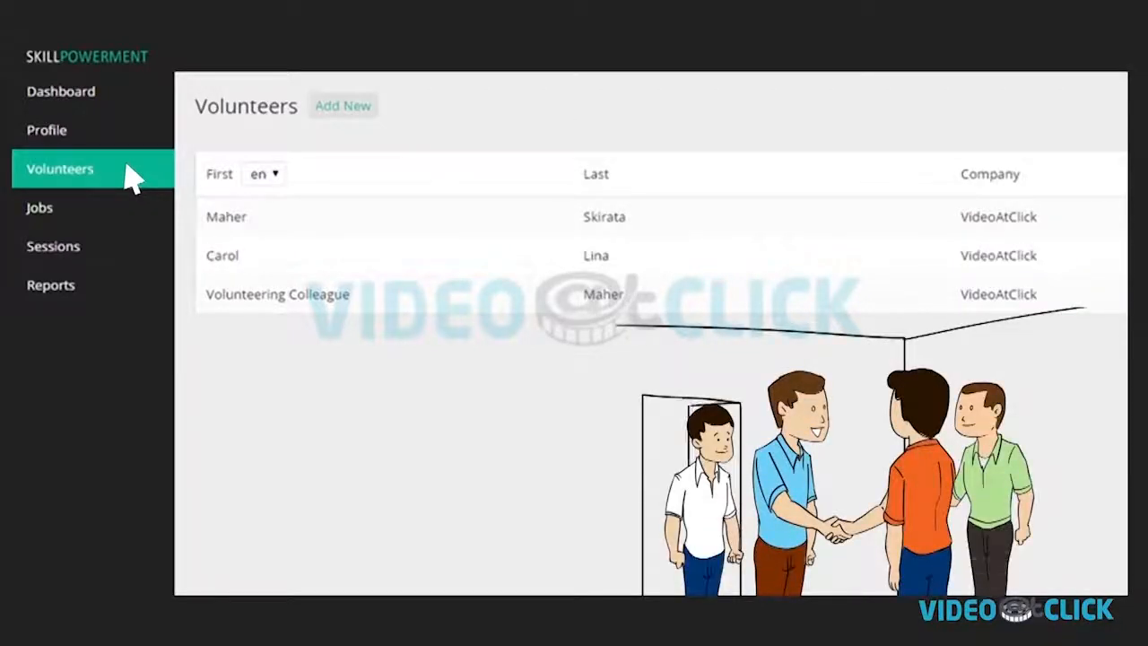
click(343, 104)
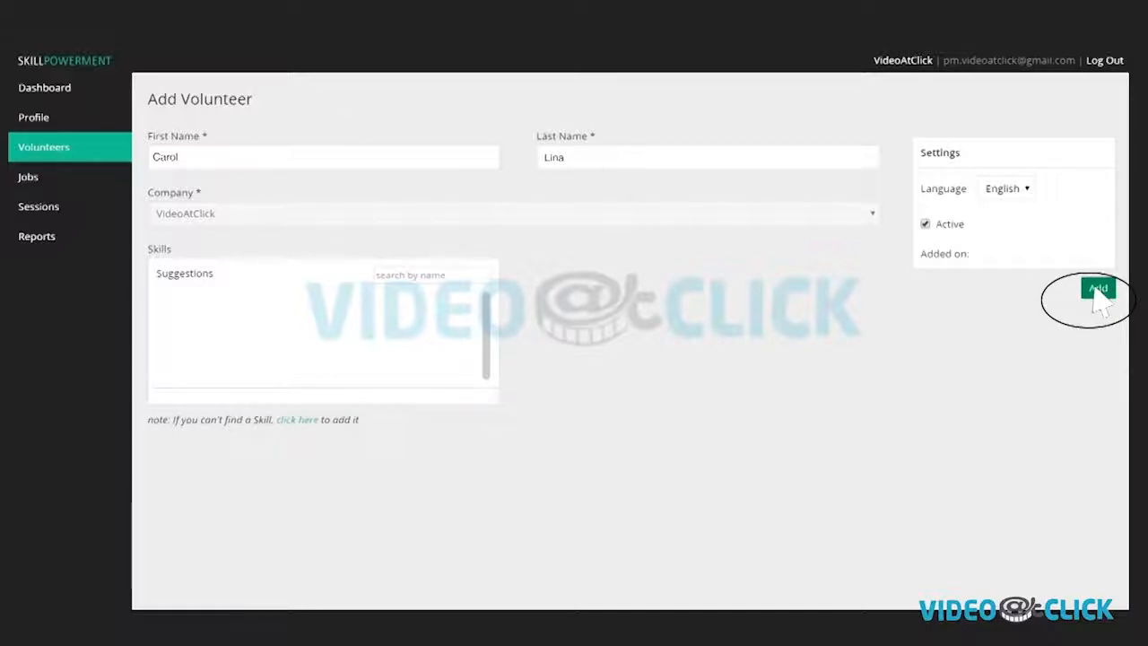
click(1098, 289)
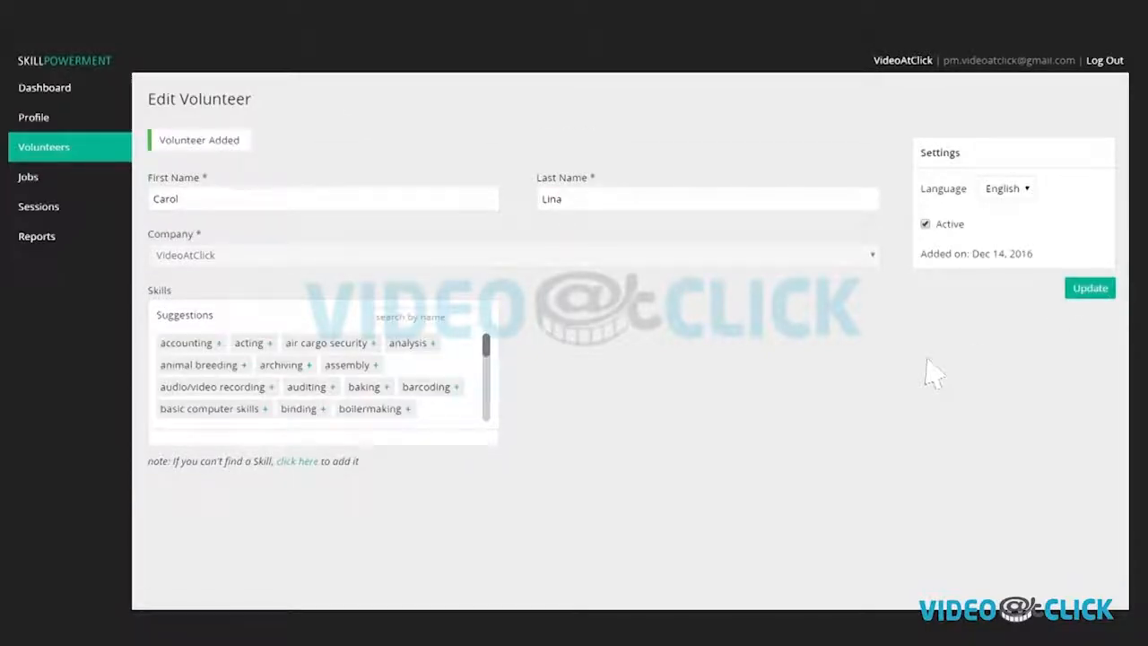
mouse_move(551, 386)
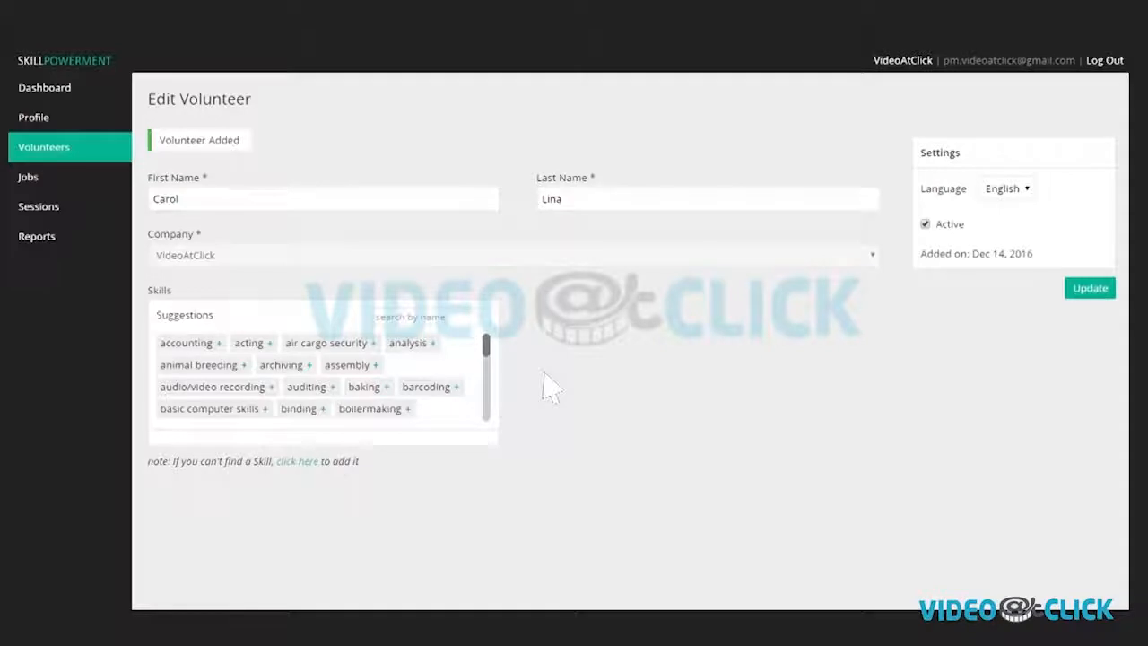
mouse_move(434, 355)
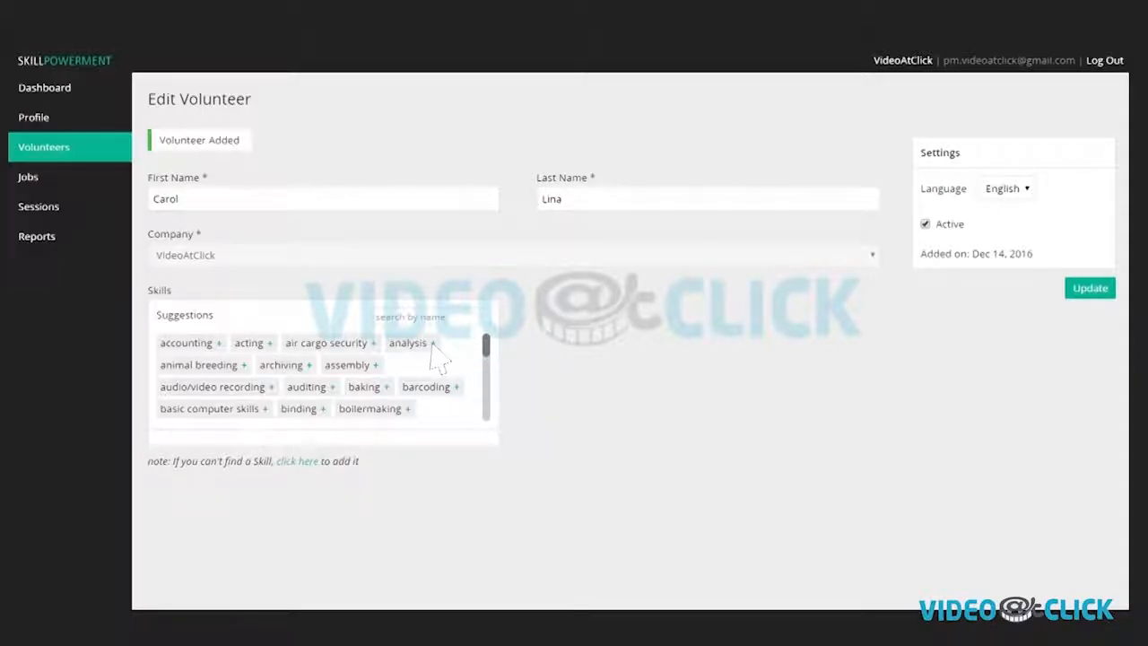
mouse_move(301, 473)
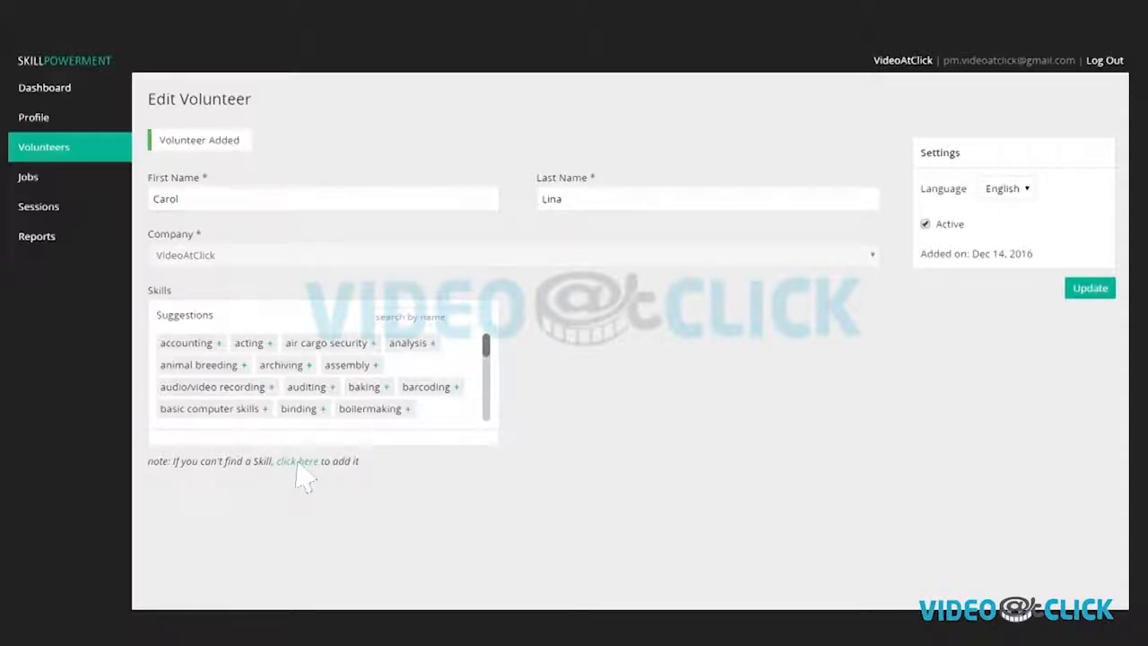
click(28, 176)
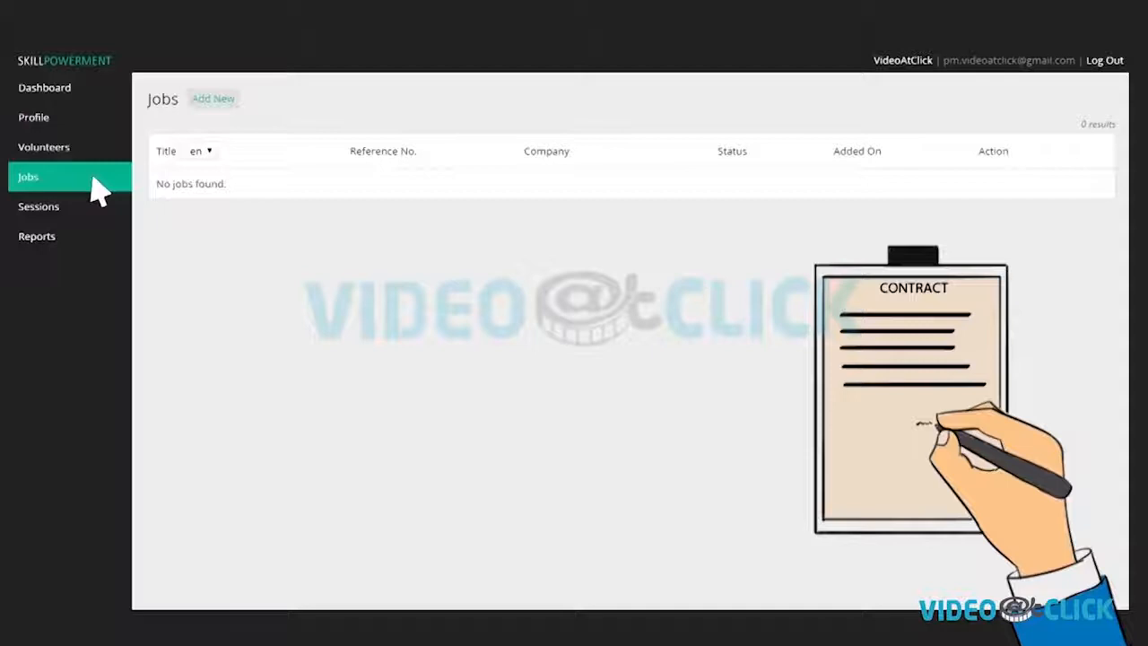
Start a new job, pick Accounting from its skills, then view the empty Sessions list.
click(212, 98)
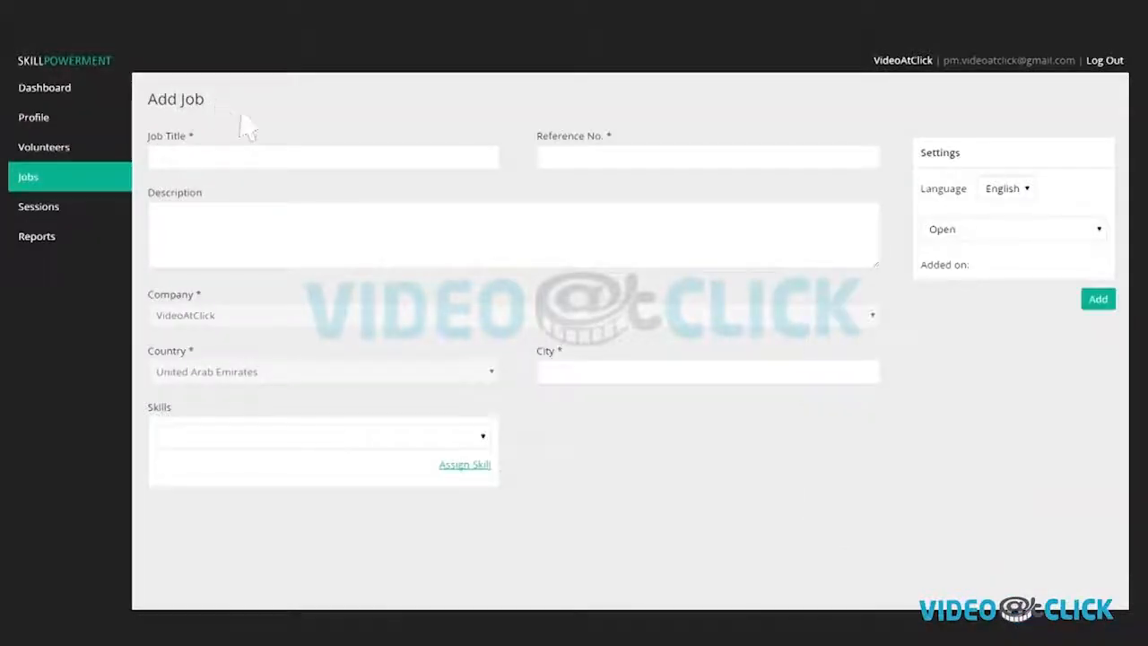
mouse_move(394, 194)
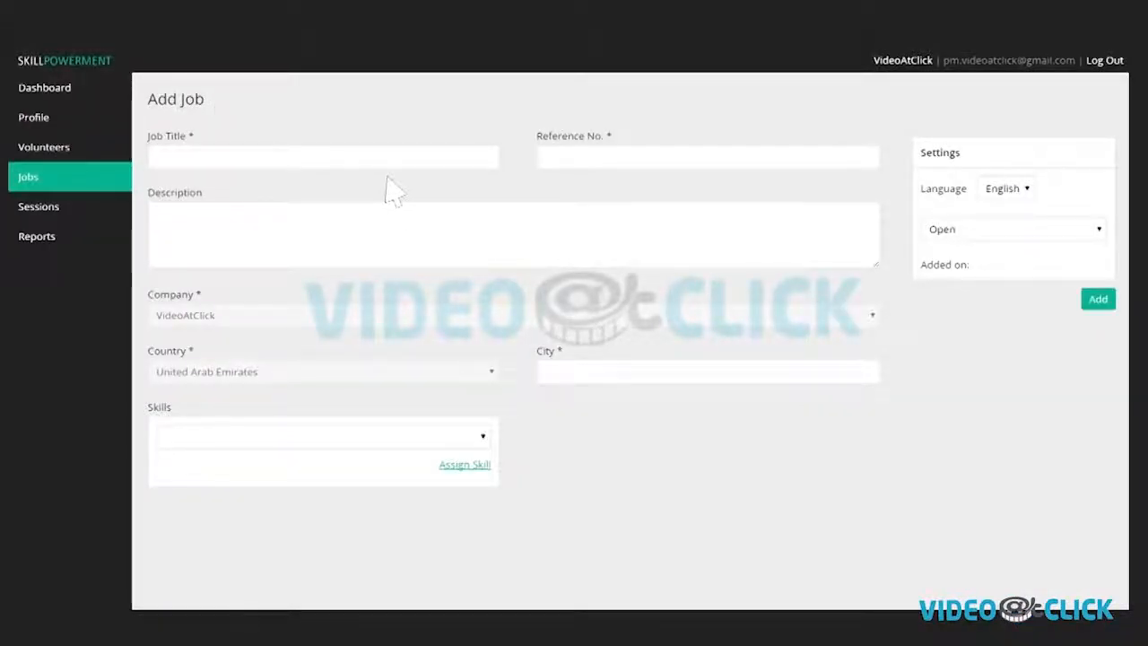
click(323, 435)
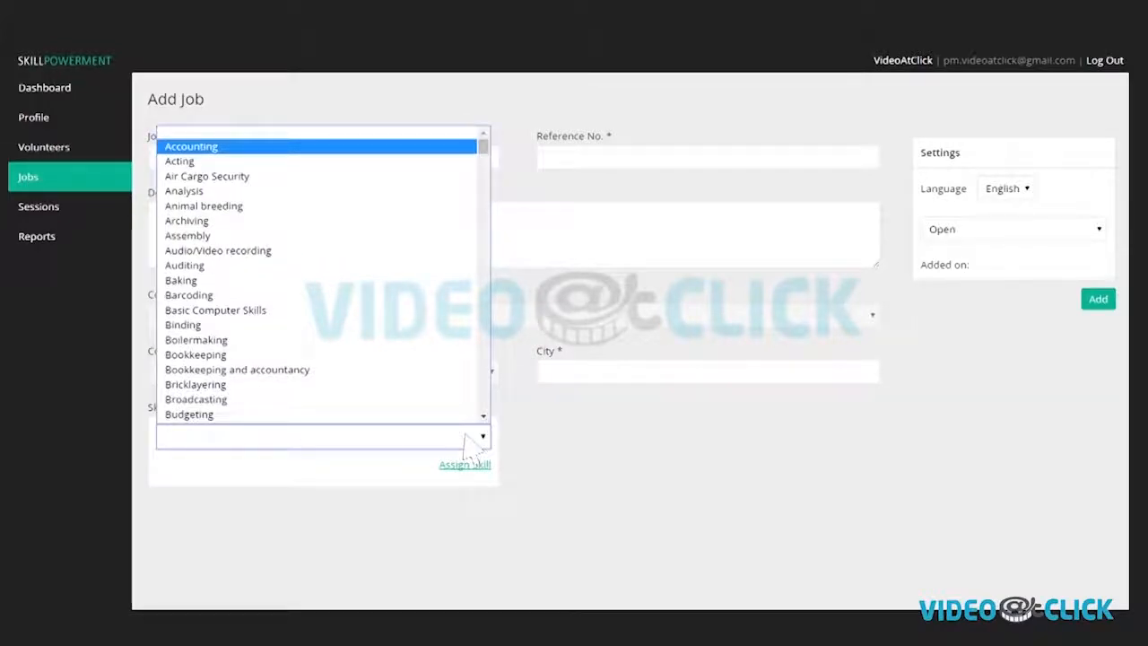
mouse_move(445, 153)
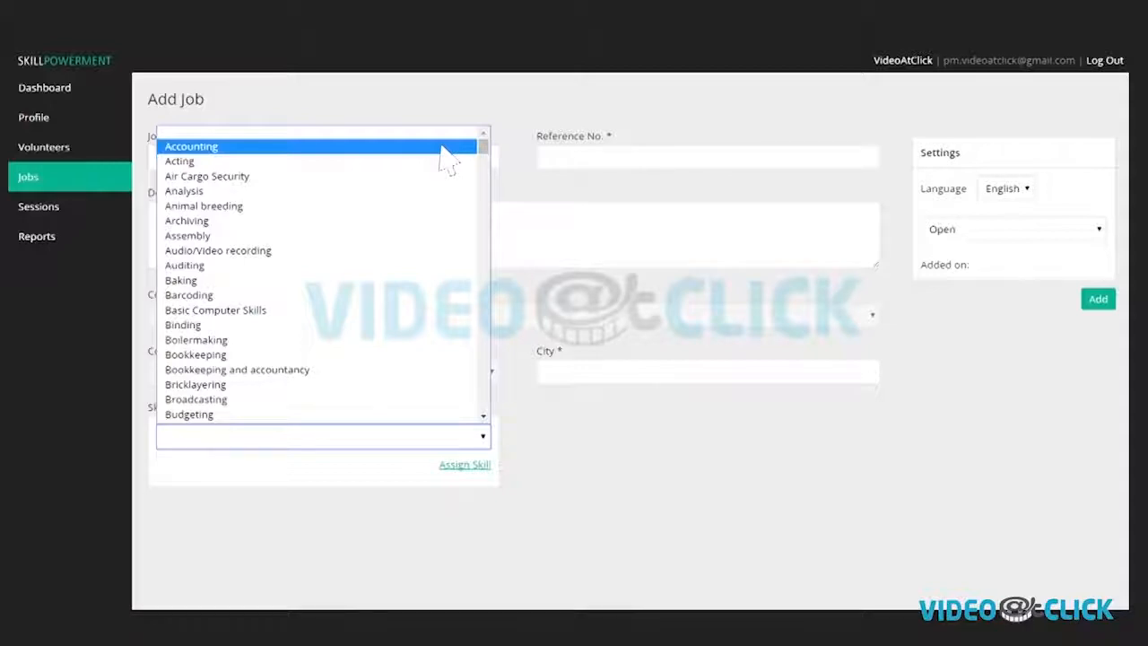
click(40, 206)
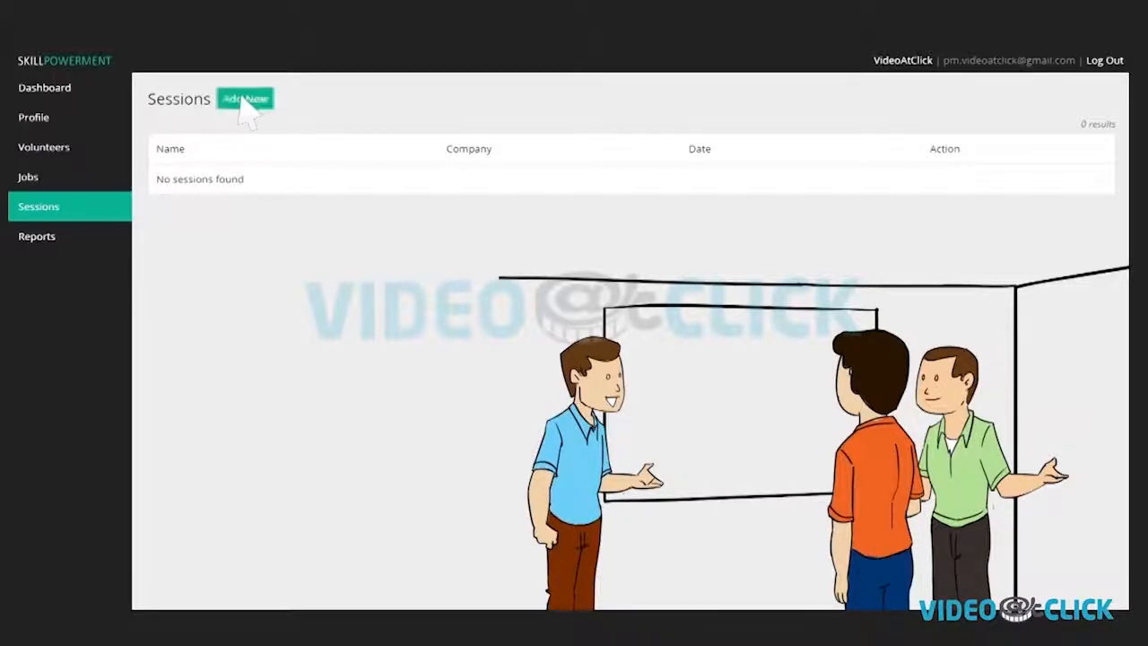
Draft the Electronic Records Management session with its description for the Manzil youth organization.
click(244, 98)
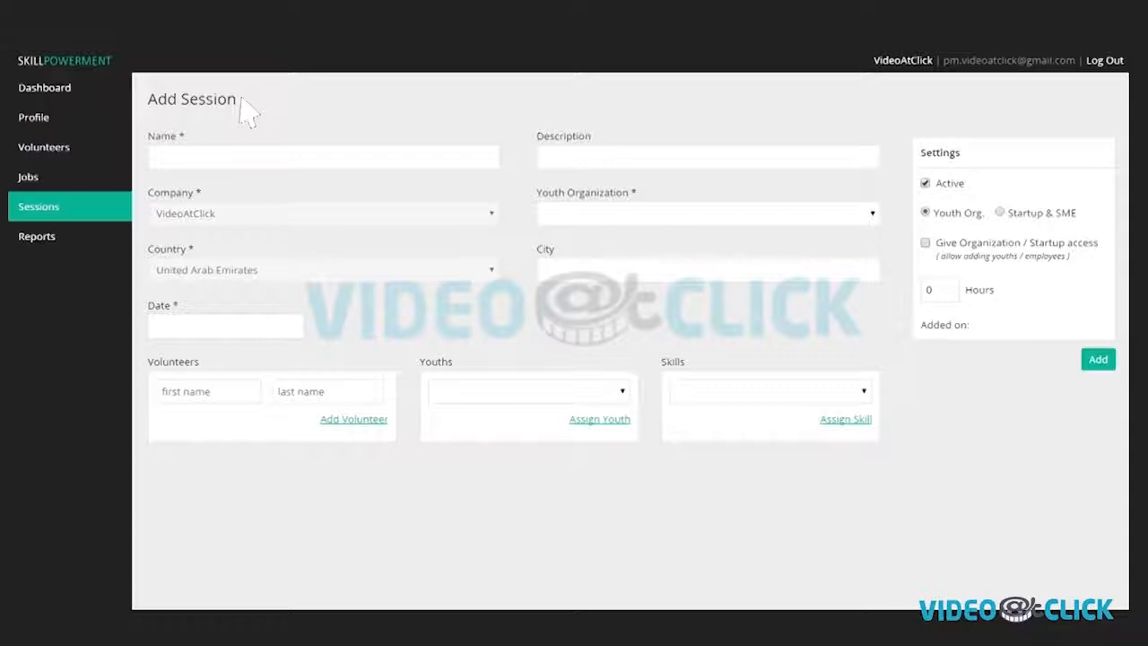
mouse_move(211, 142)
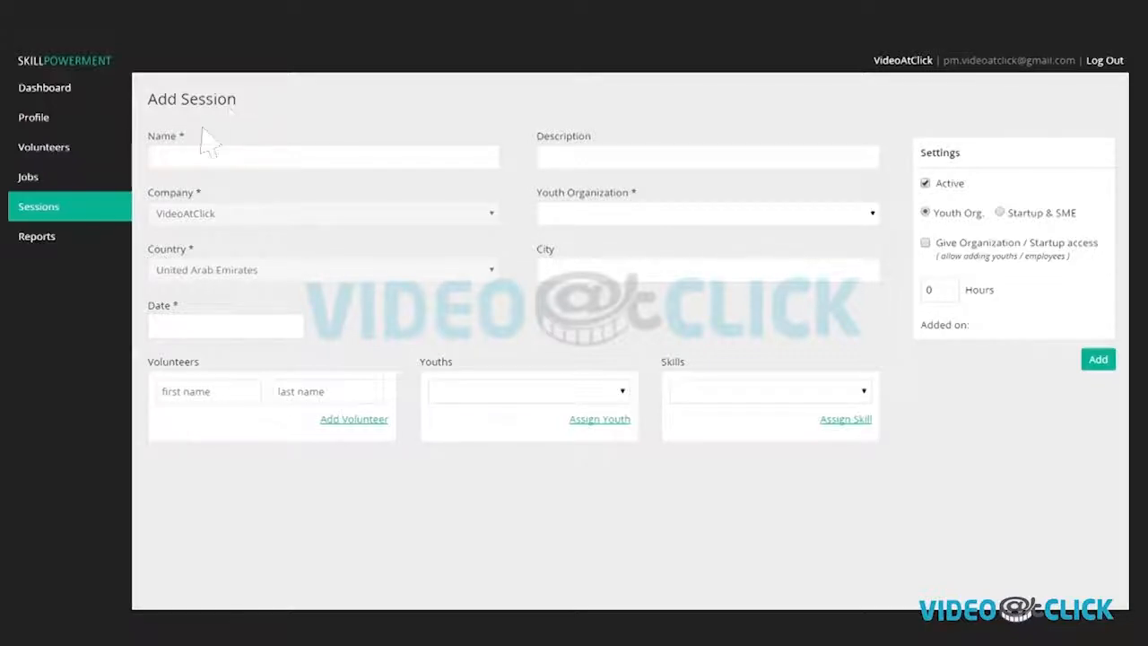
mouse_move(554, 158)
text(Electronic Records Mana)
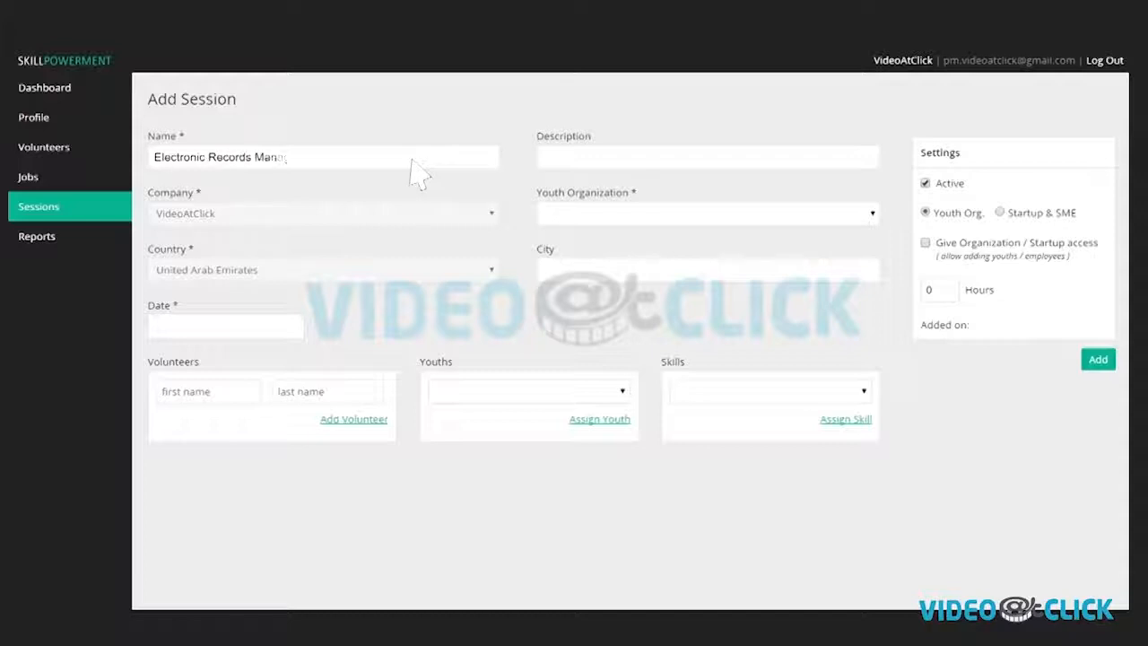
text(Introduction to electronic scanning and management skills training)
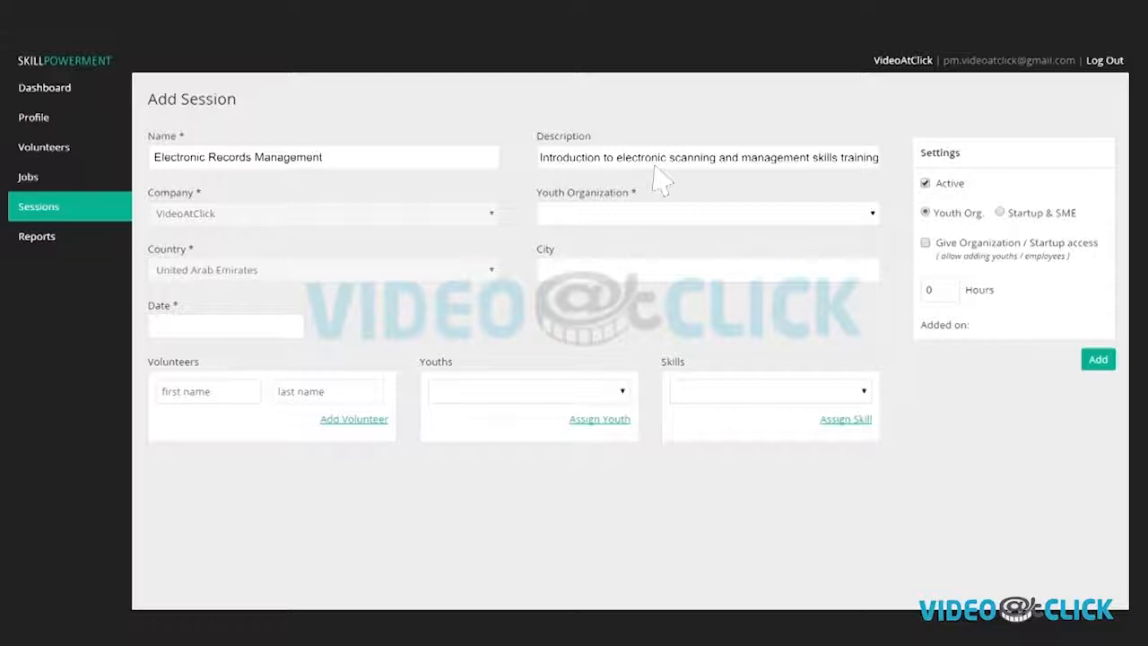
click(706, 212)
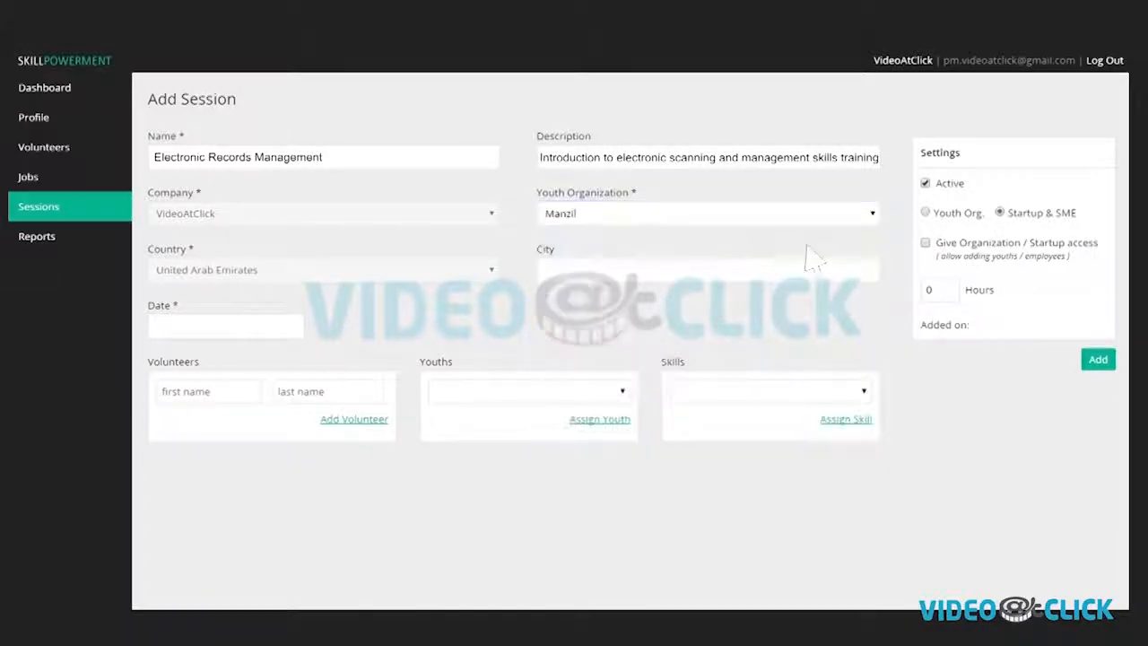
click(926, 182)
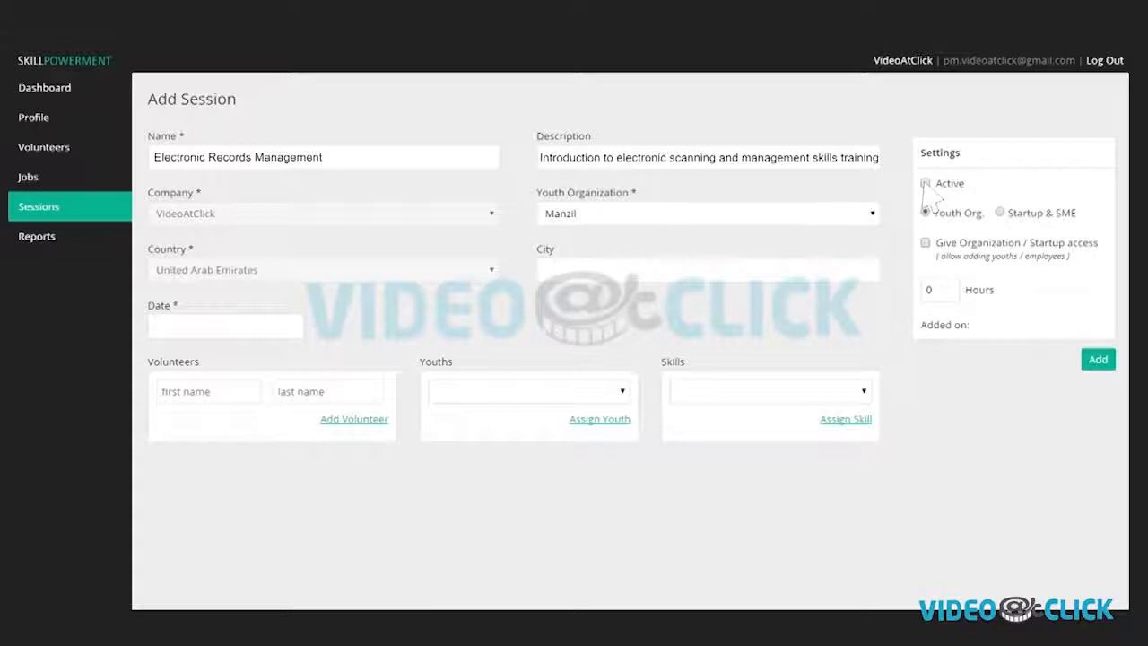
click(528, 391)
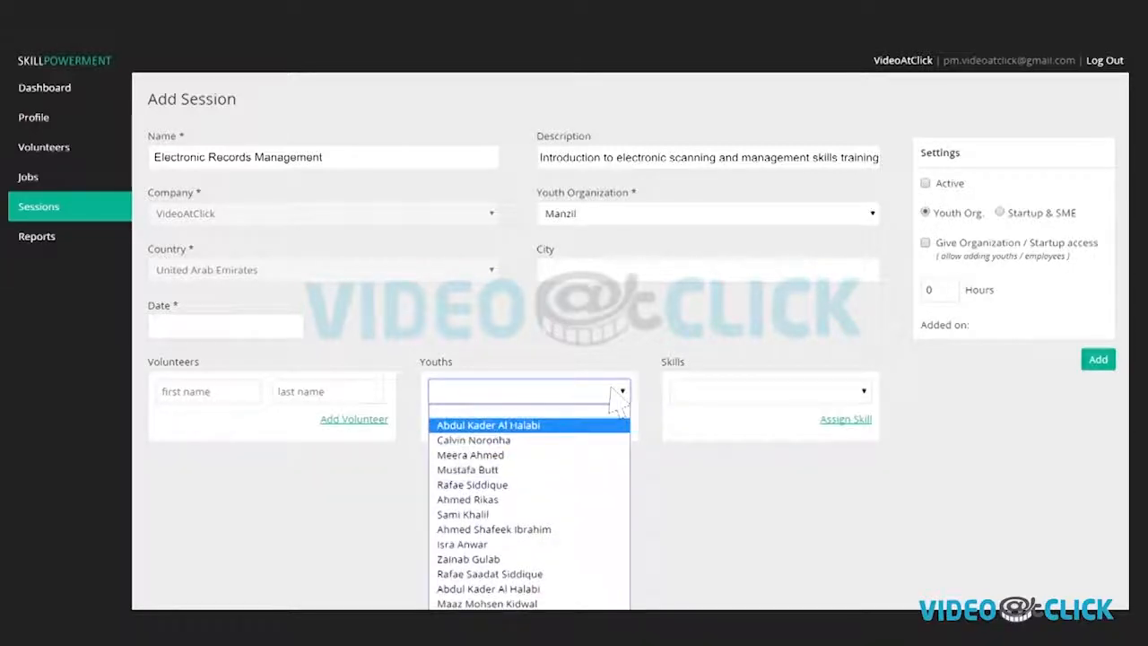
mouse_move(452, 401)
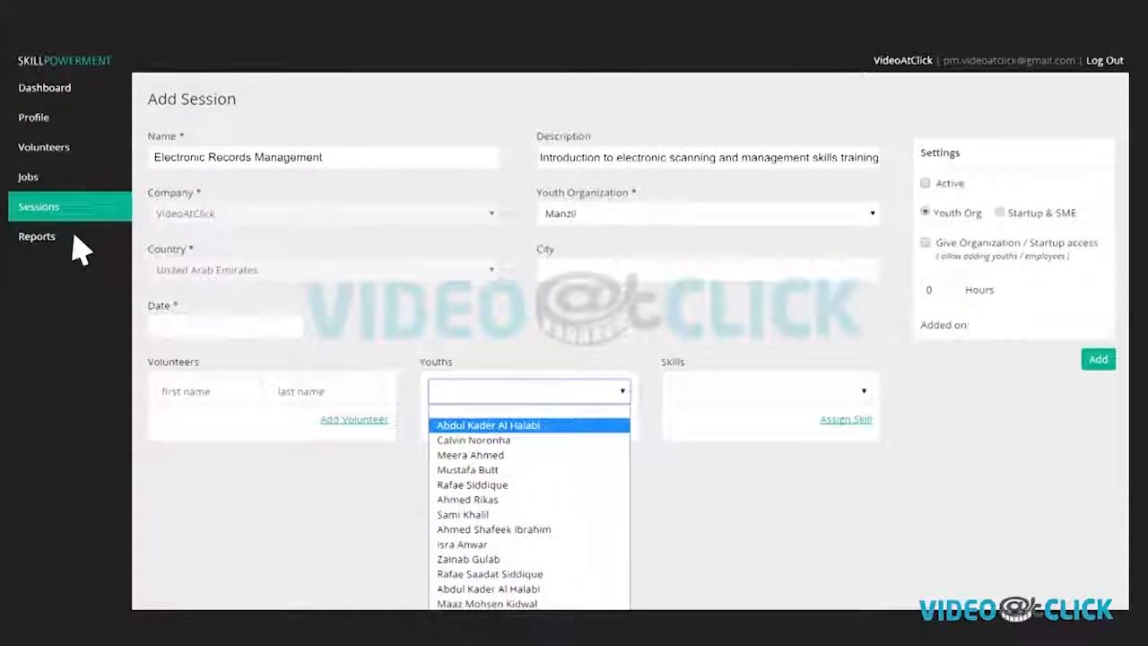
View the Impact Report of volunteers, sessions, hours and youth trained under Reports.
click(36, 237)
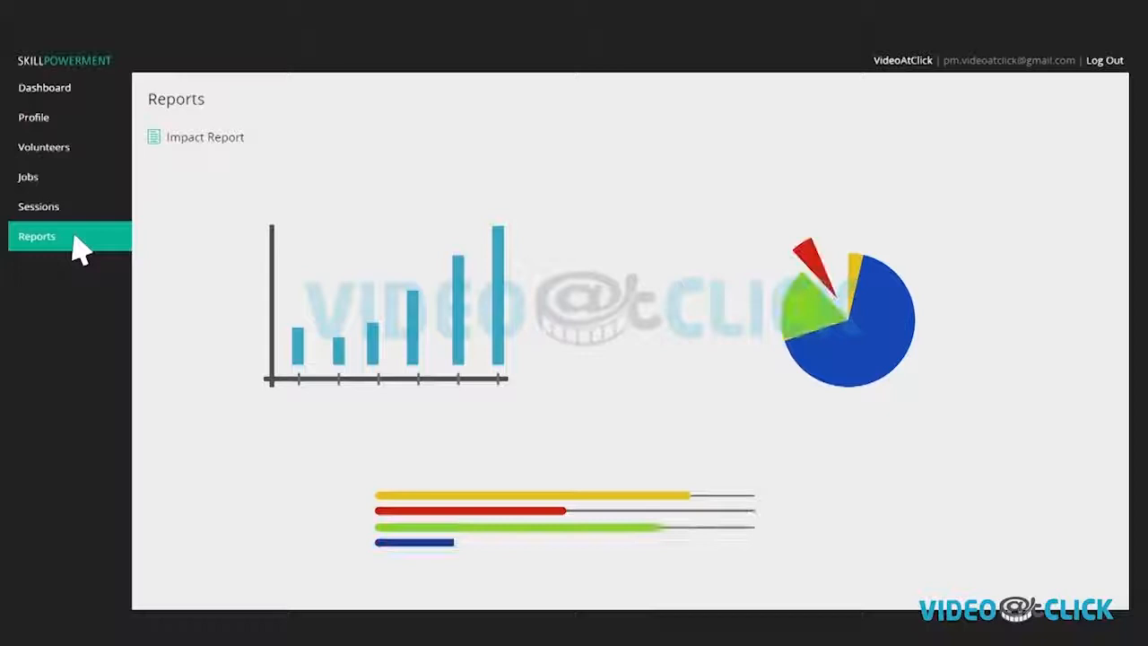
click(204, 136)
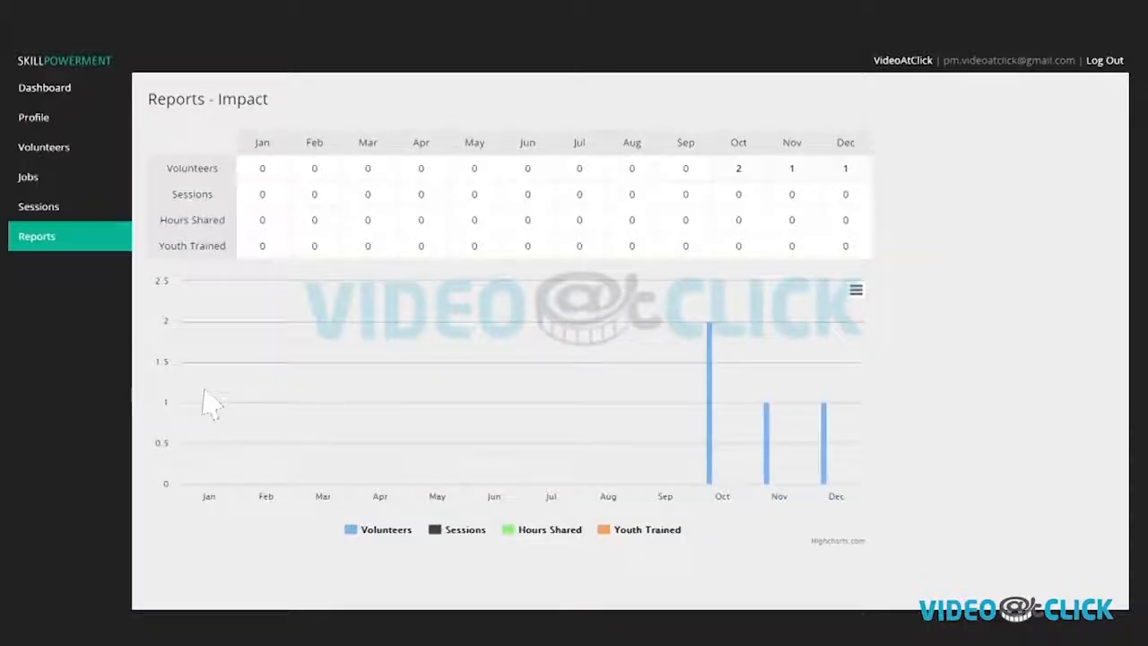